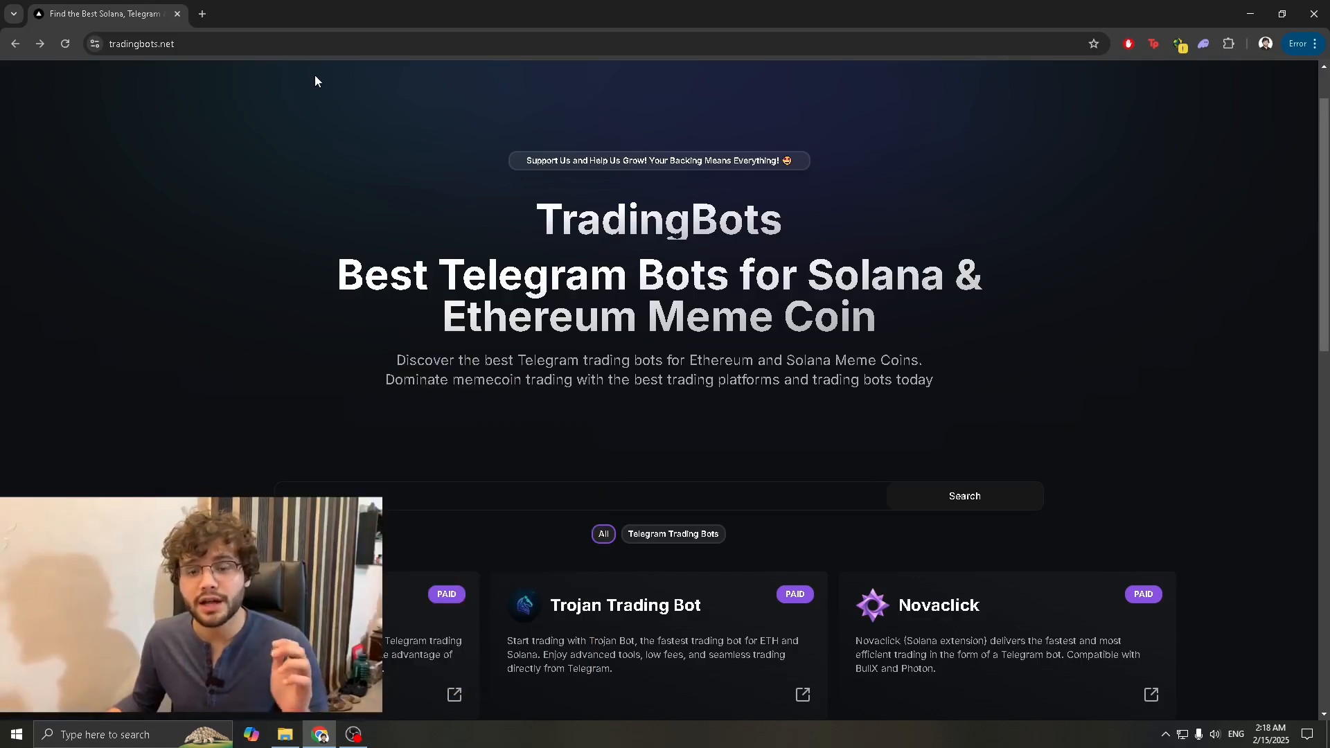
pyautogui.moveTo(319, 85)
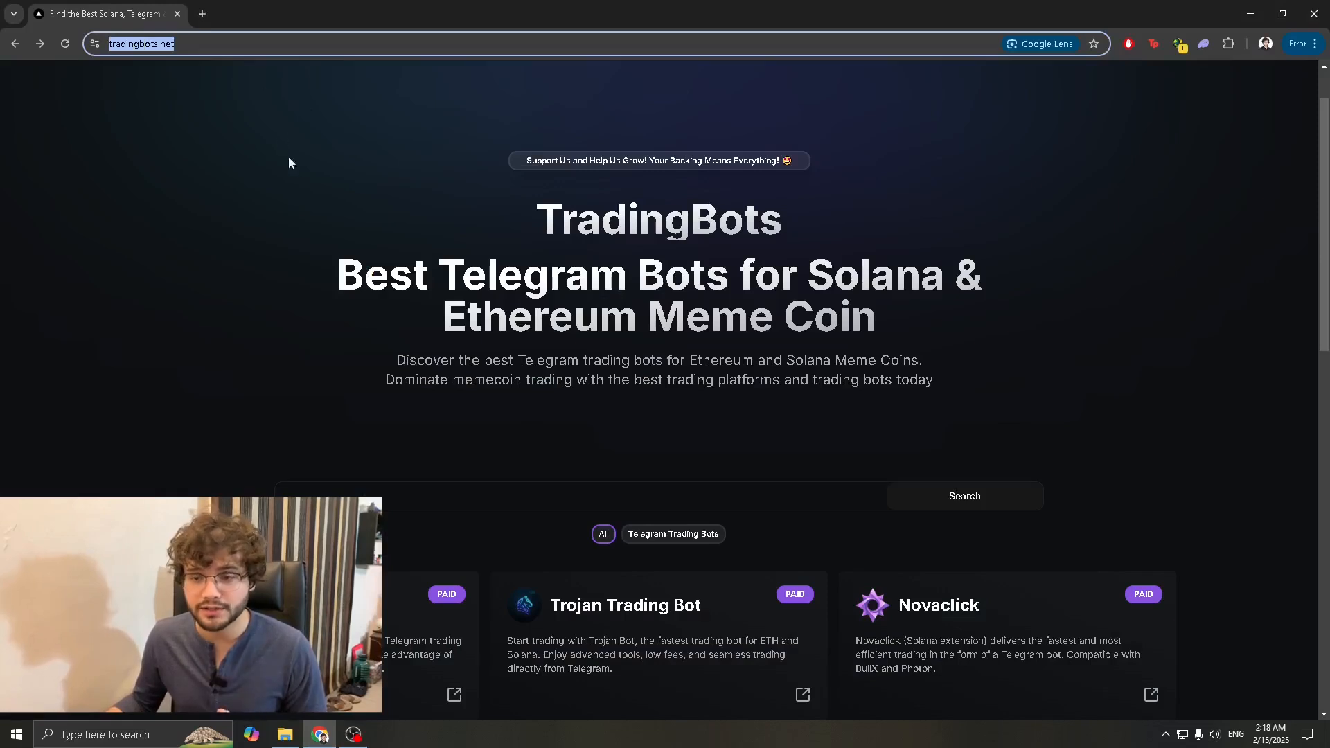
pyautogui.moveTo(321, 213)
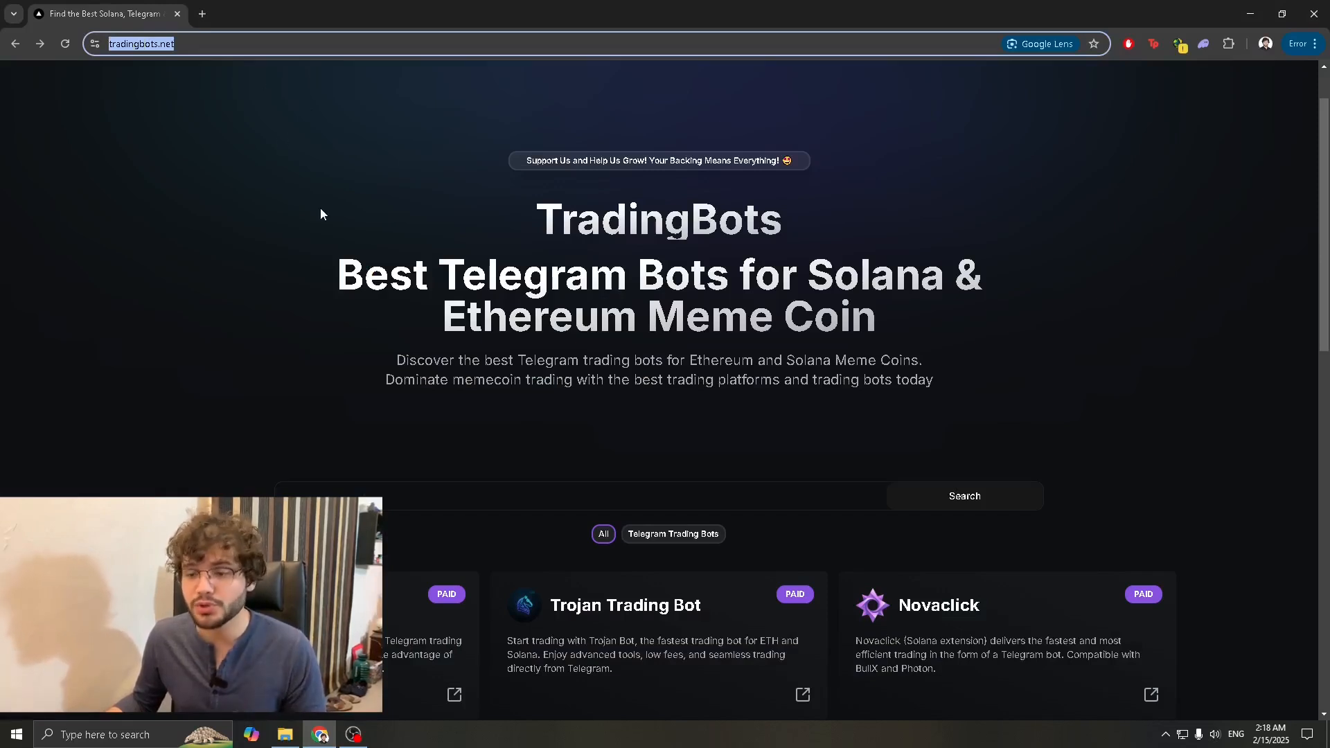
# Open the Axiom Trade details page from the trading bots list on tradingbots.net.
pyautogui.scroll(-3)
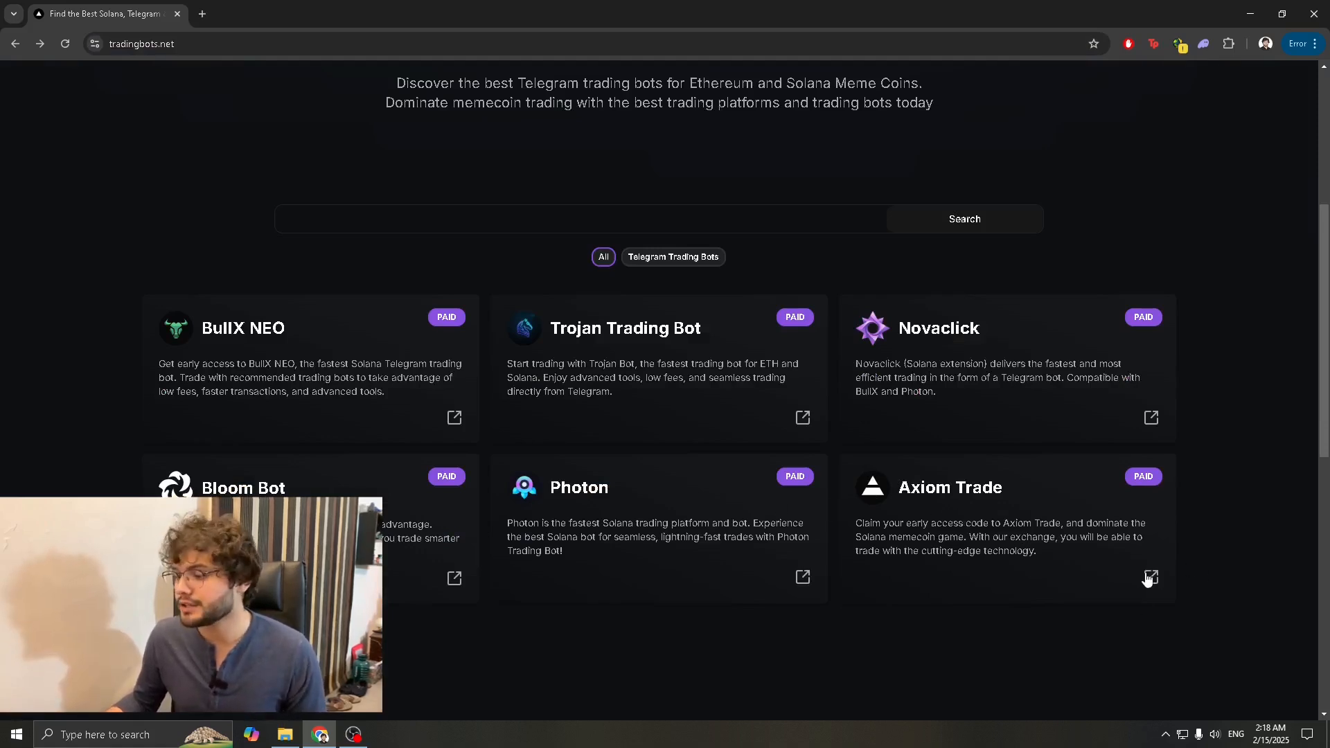
pyautogui.click(1150, 576)
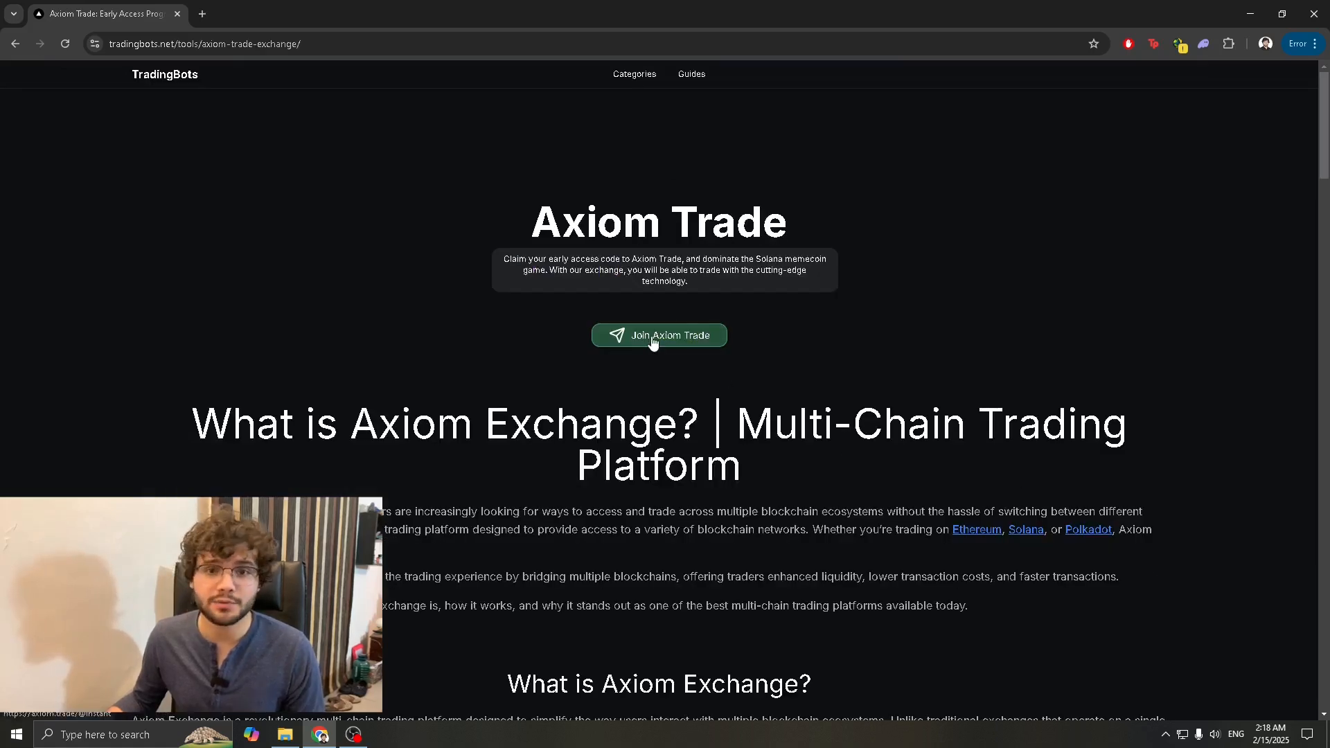
# Join Axiom Trade and start trading to land on the Discover page of trending tokens.
pyautogui.click(660, 336)
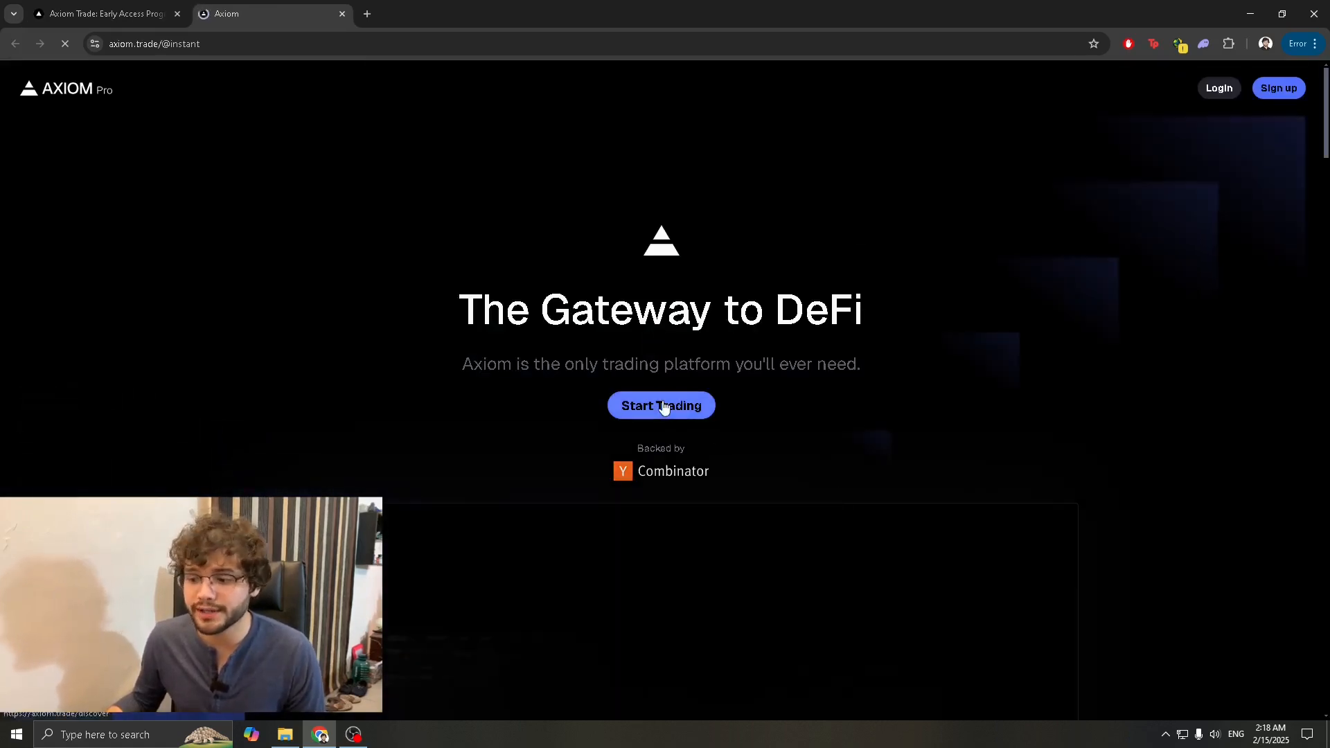
pyautogui.click(661, 407)
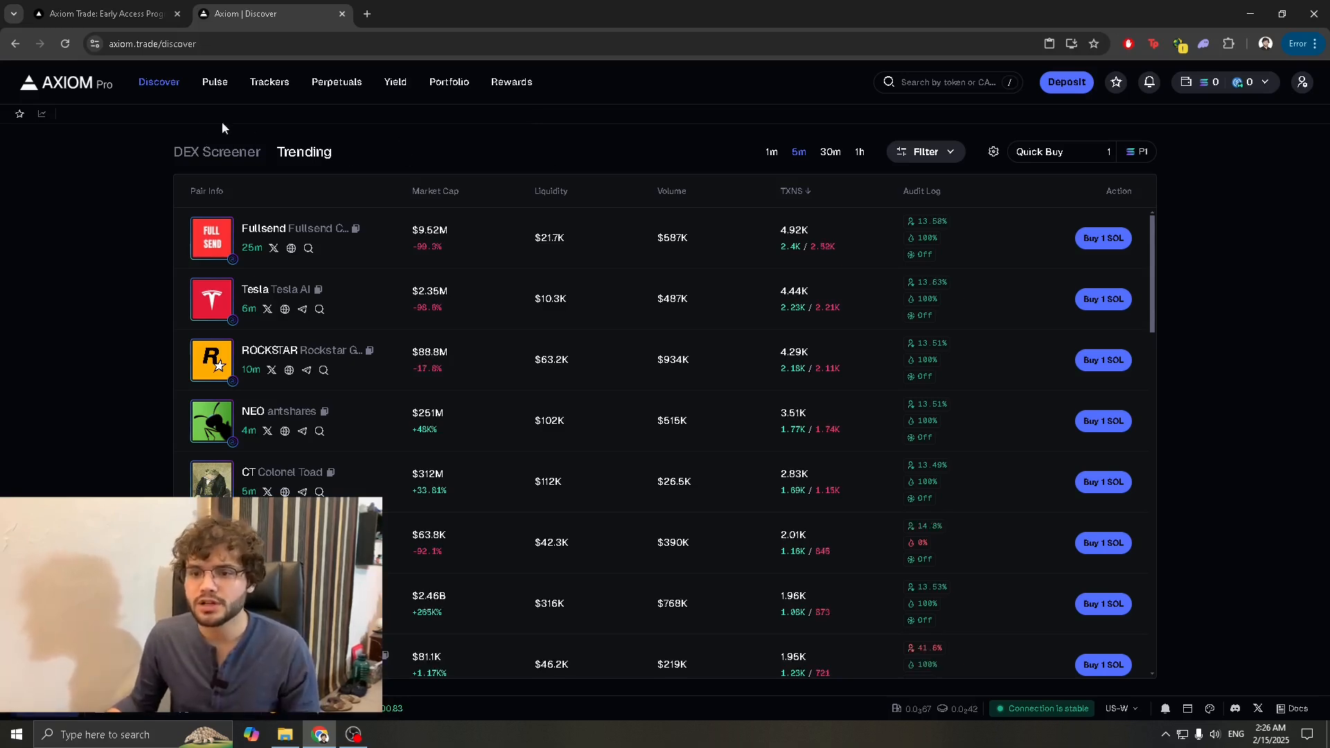
# Show the Pulse page with its New Pairs, Final Stretch and Migrated token columns.
pyautogui.click(214, 82)
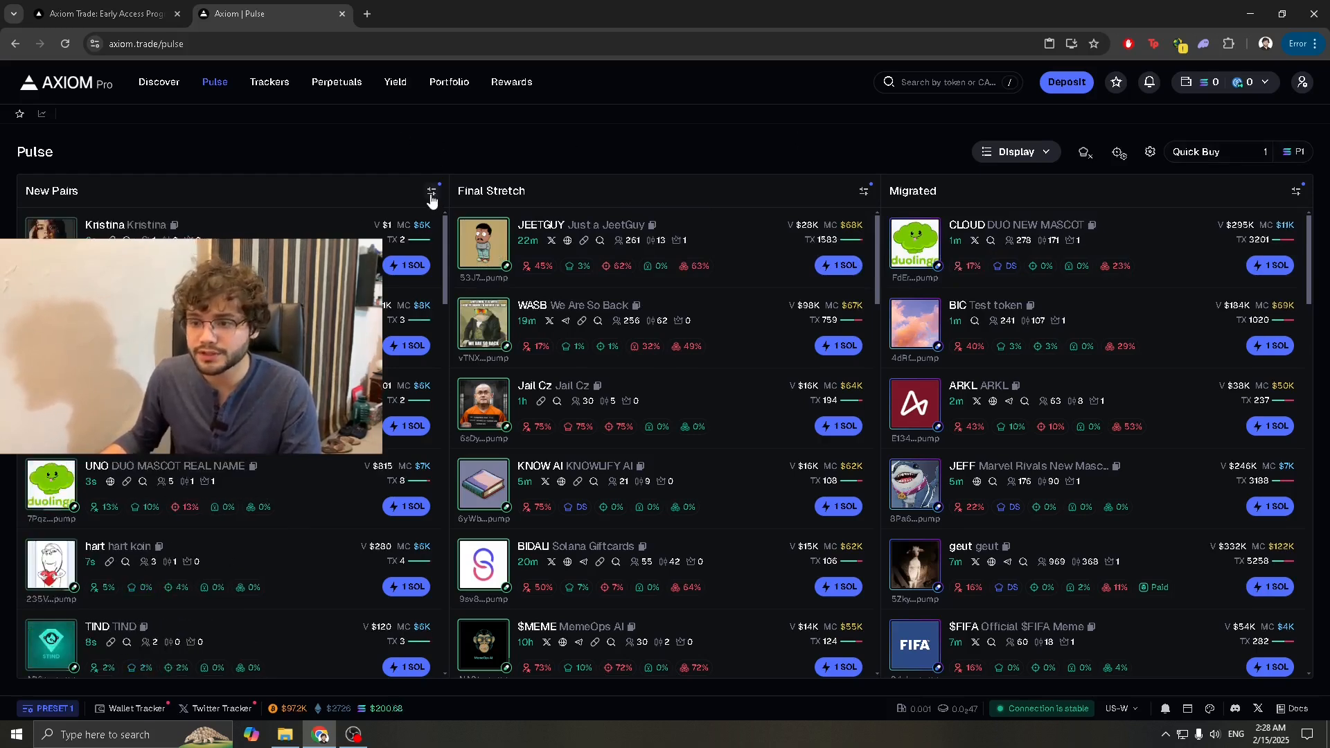
# Tick the Pump protocol in the New Pairs filters and review the New Pairs and Migrated filter tabs.
pyautogui.click(432, 190)
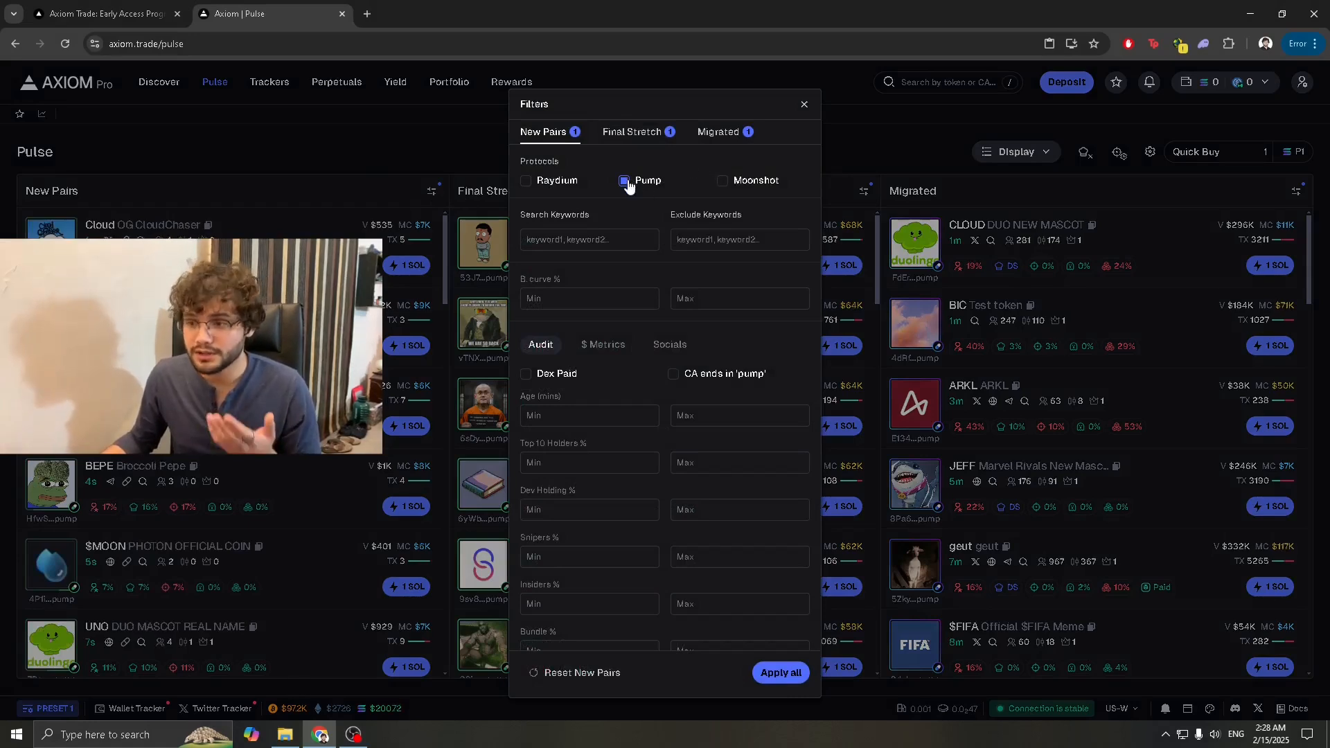
pyautogui.click(625, 180)
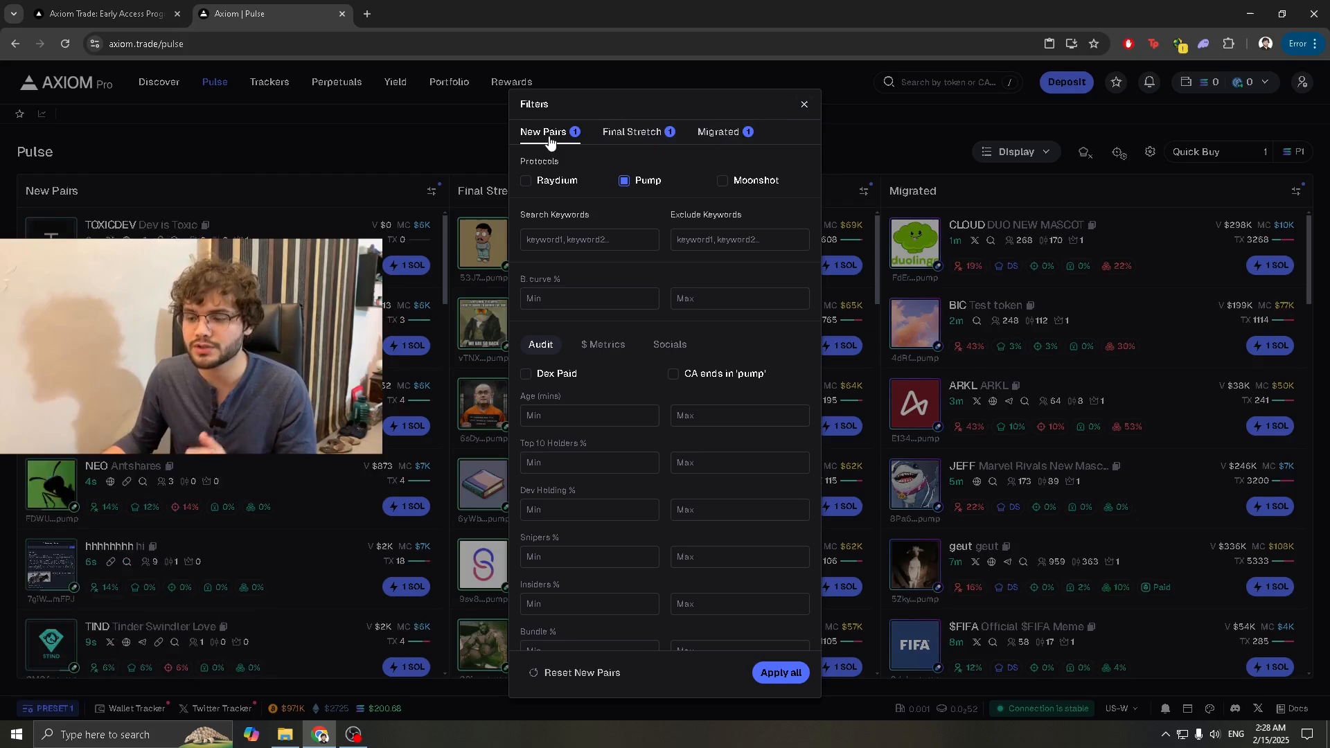
pyautogui.click(632, 131)
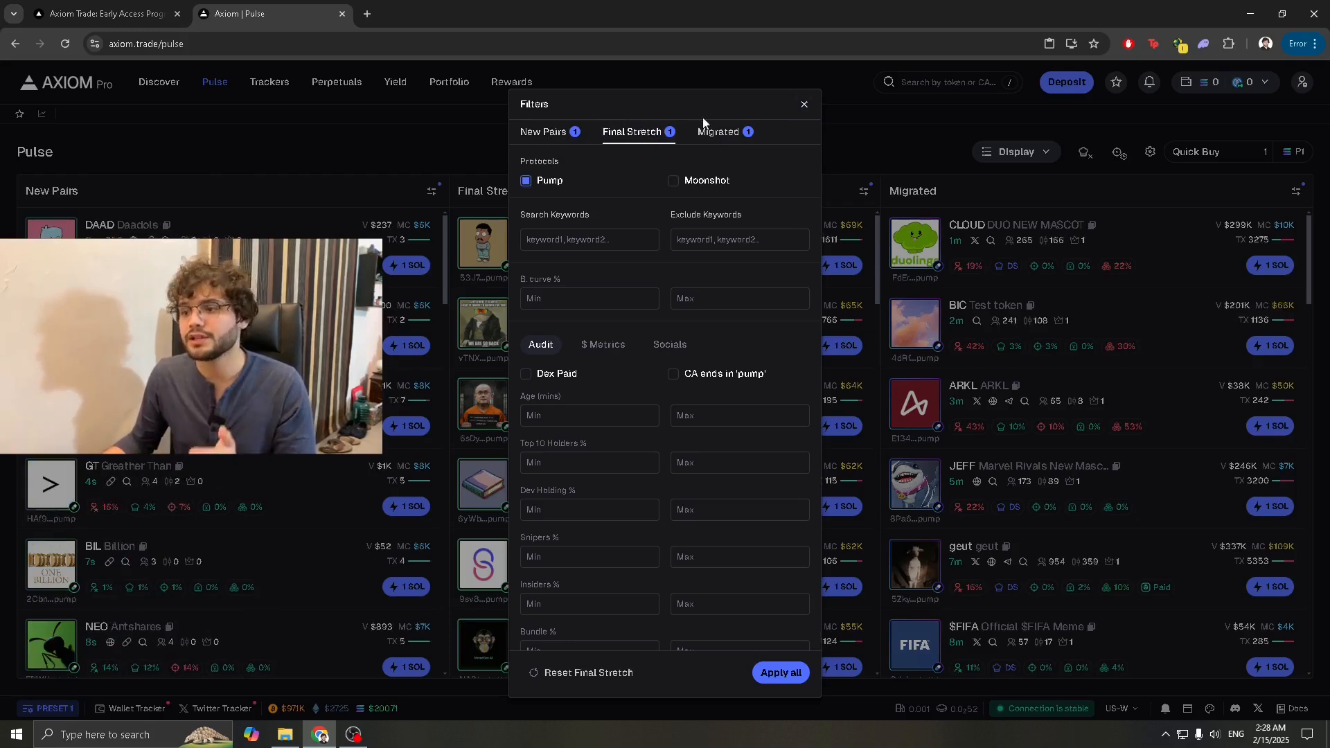
pyautogui.click(718, 132)
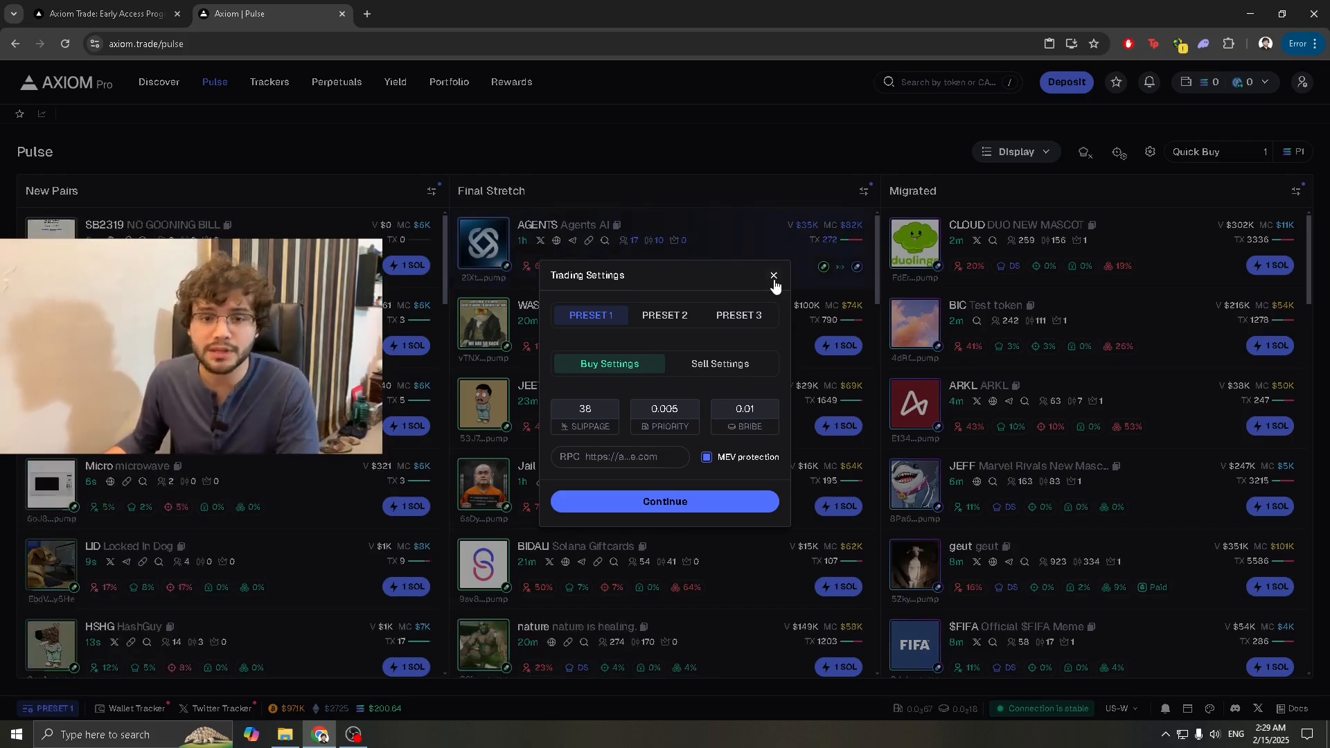
# Dismiss the Trading Settings popup and open WASB's trading page from Final Stretch.
pyautogui.click(772, 276)
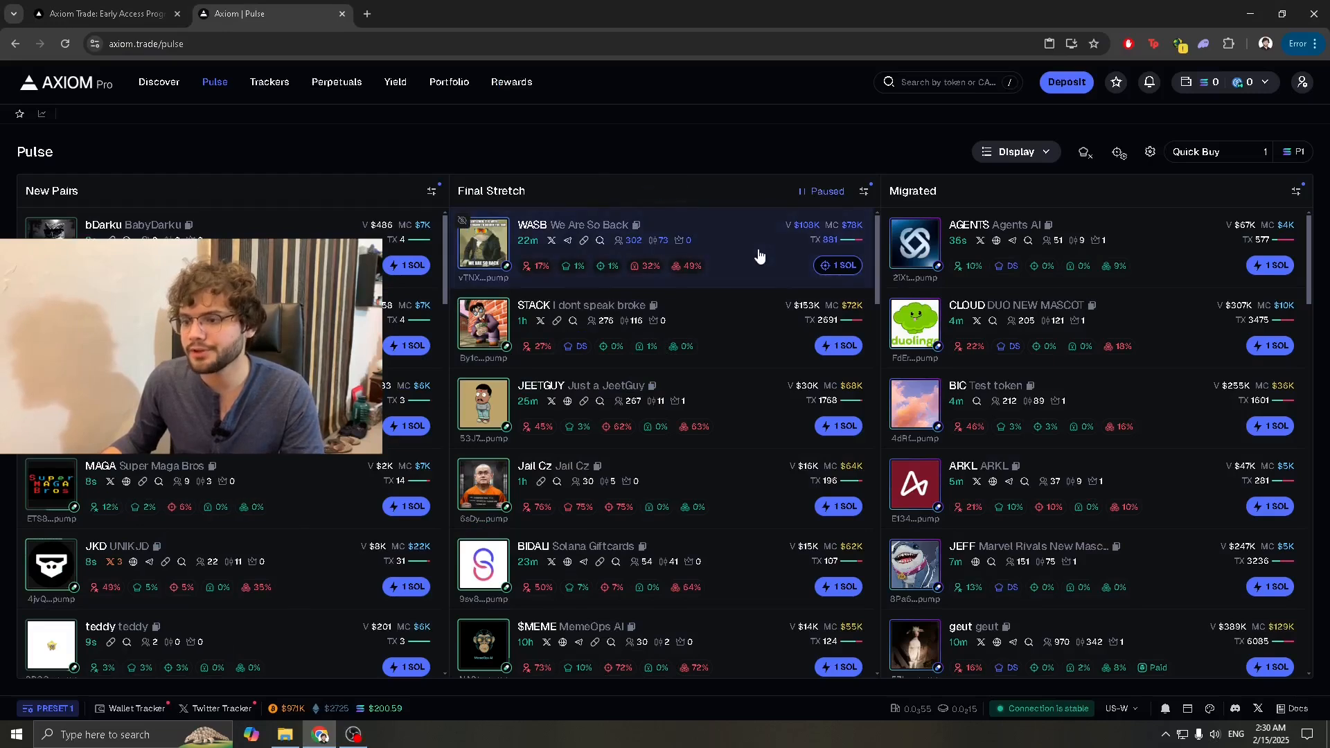
pyautogui.click(573, 224)
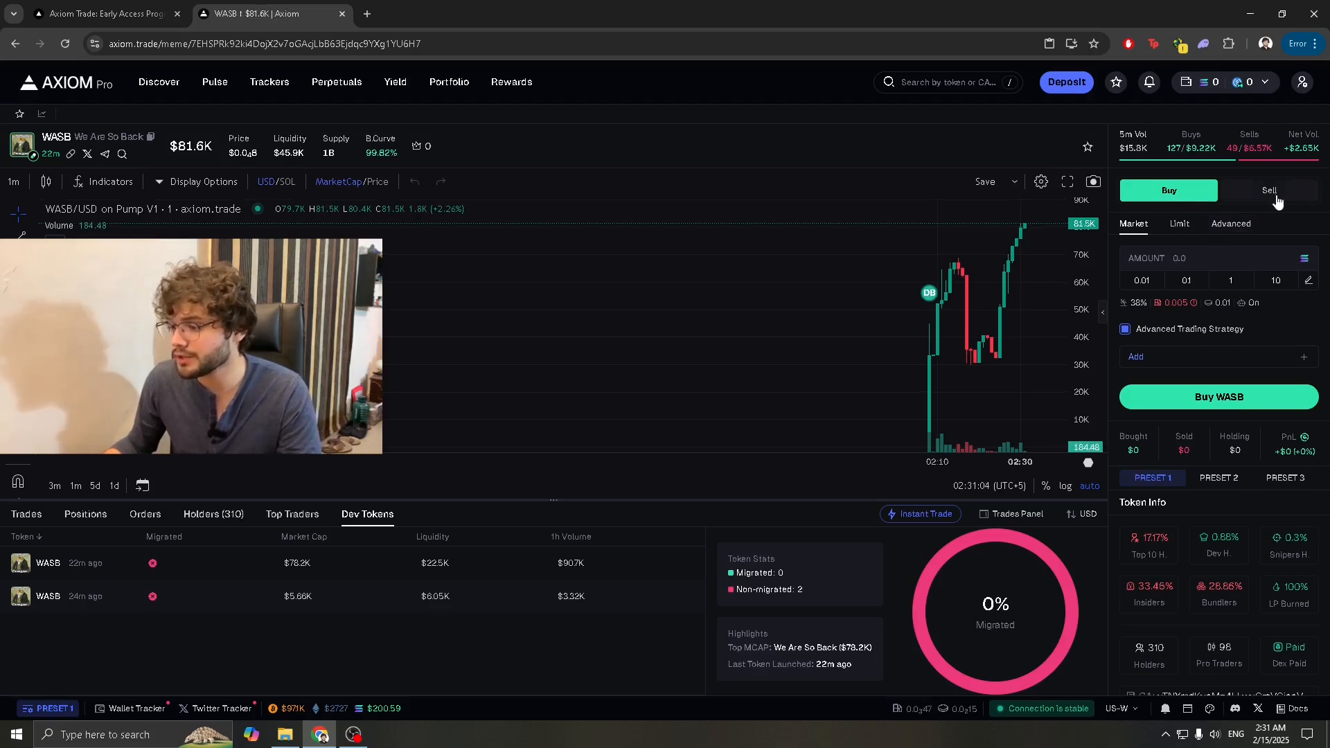
# Review WASB's Trades, Positions, Orders, Holders and Top Traders lists.
pyautogui.click(25, 513)
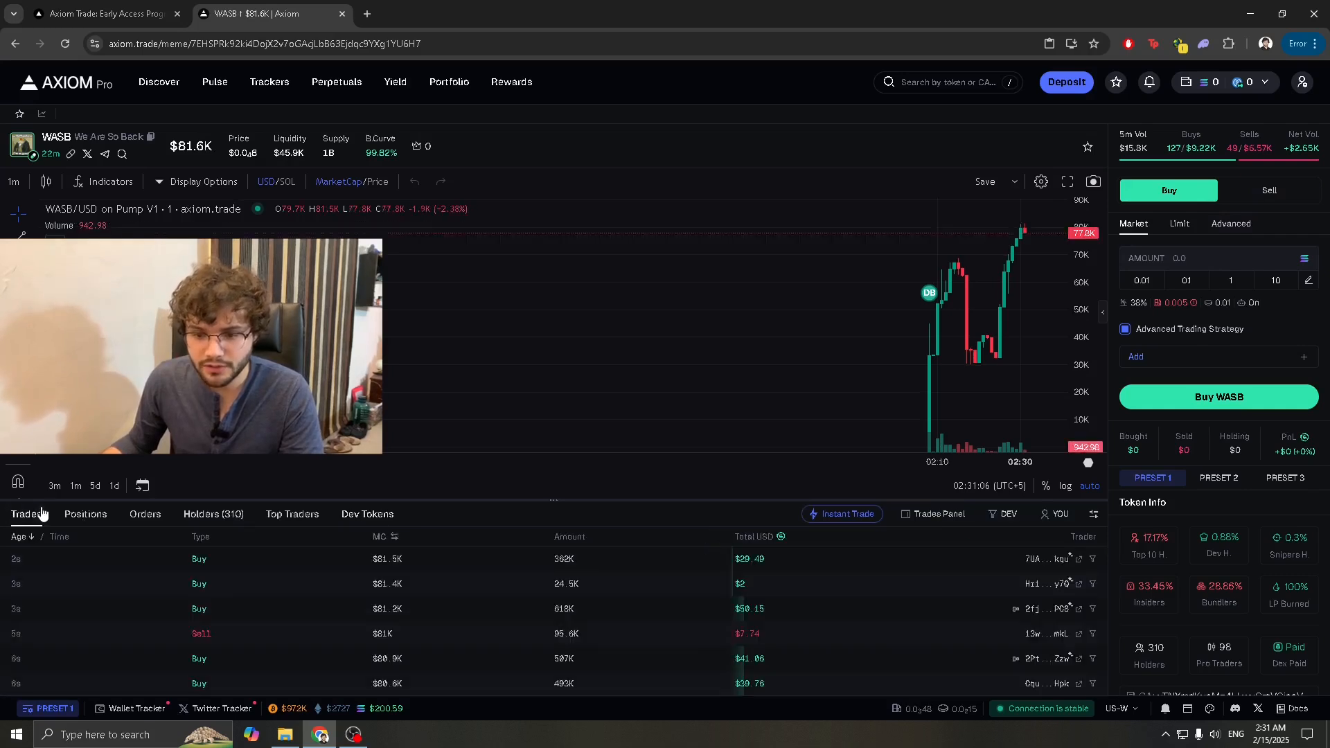
pyautogui.click(85, 513)
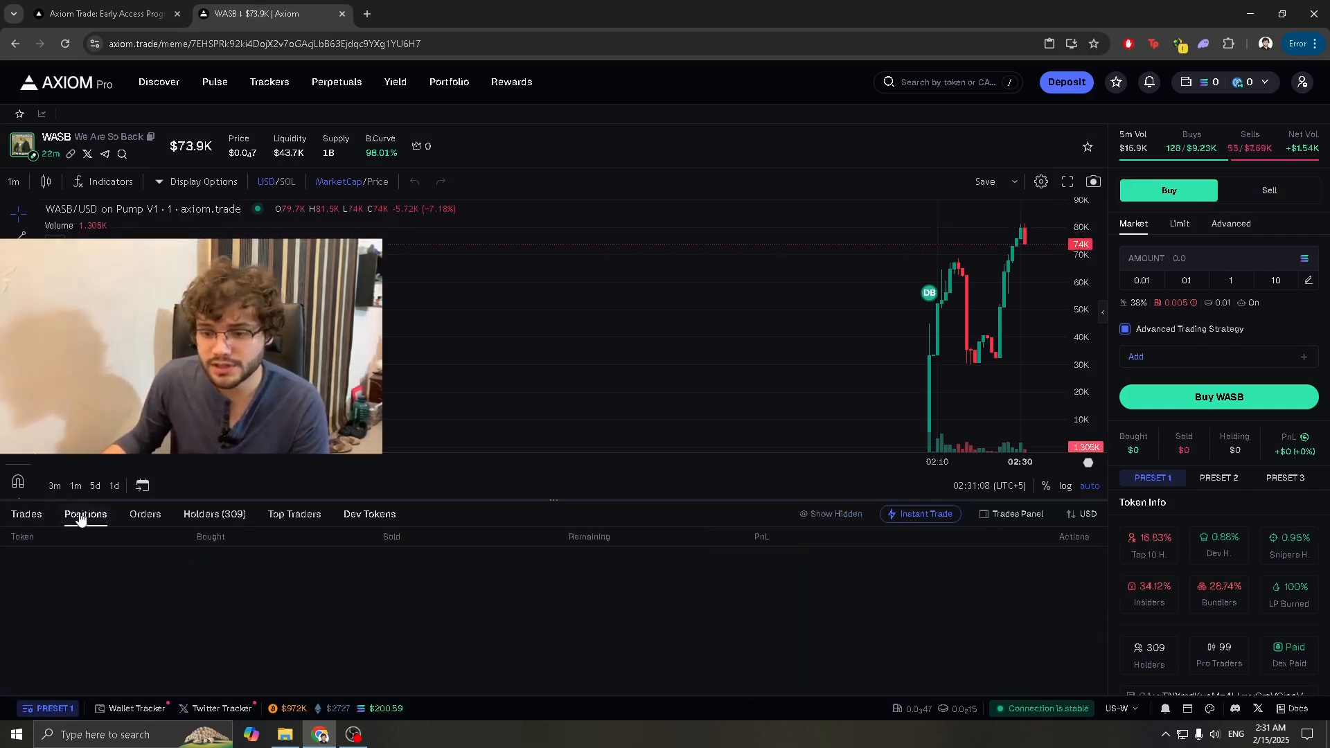
pyautogui.click(145, 513)
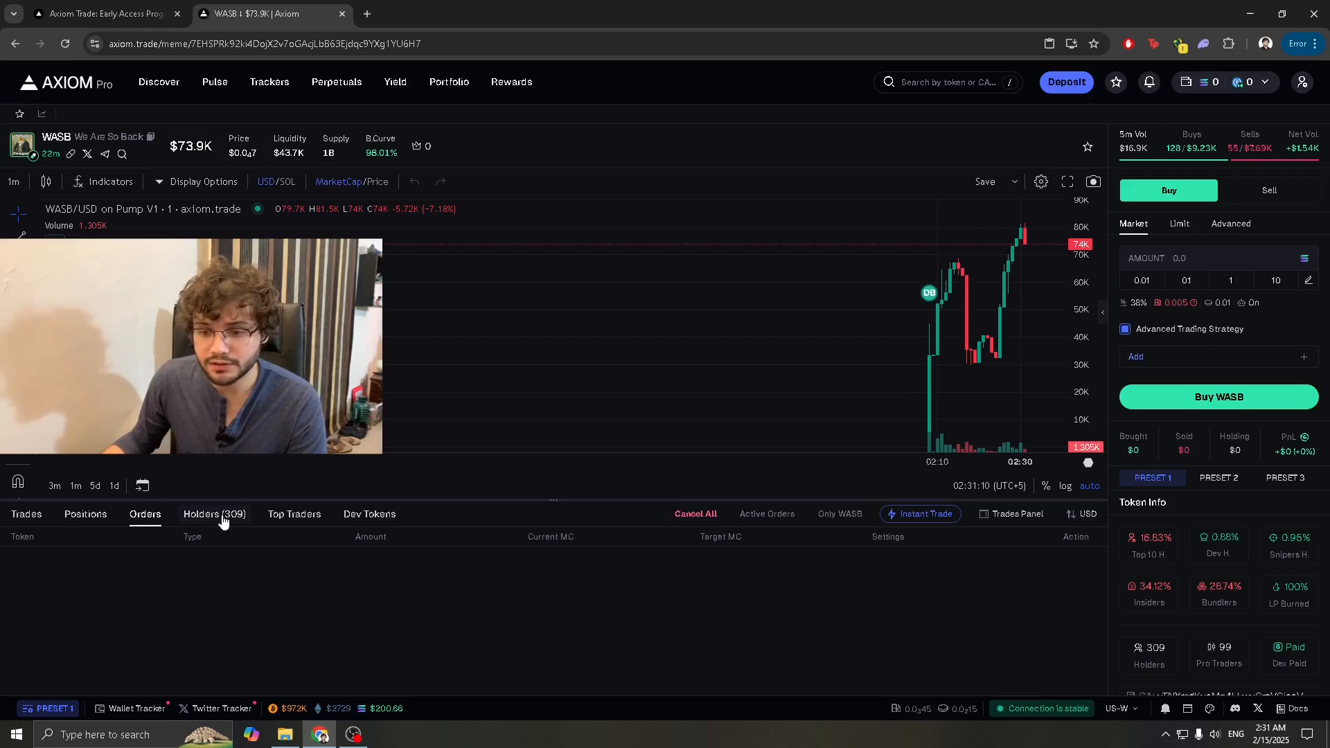
pyautogui.click(213, 513)
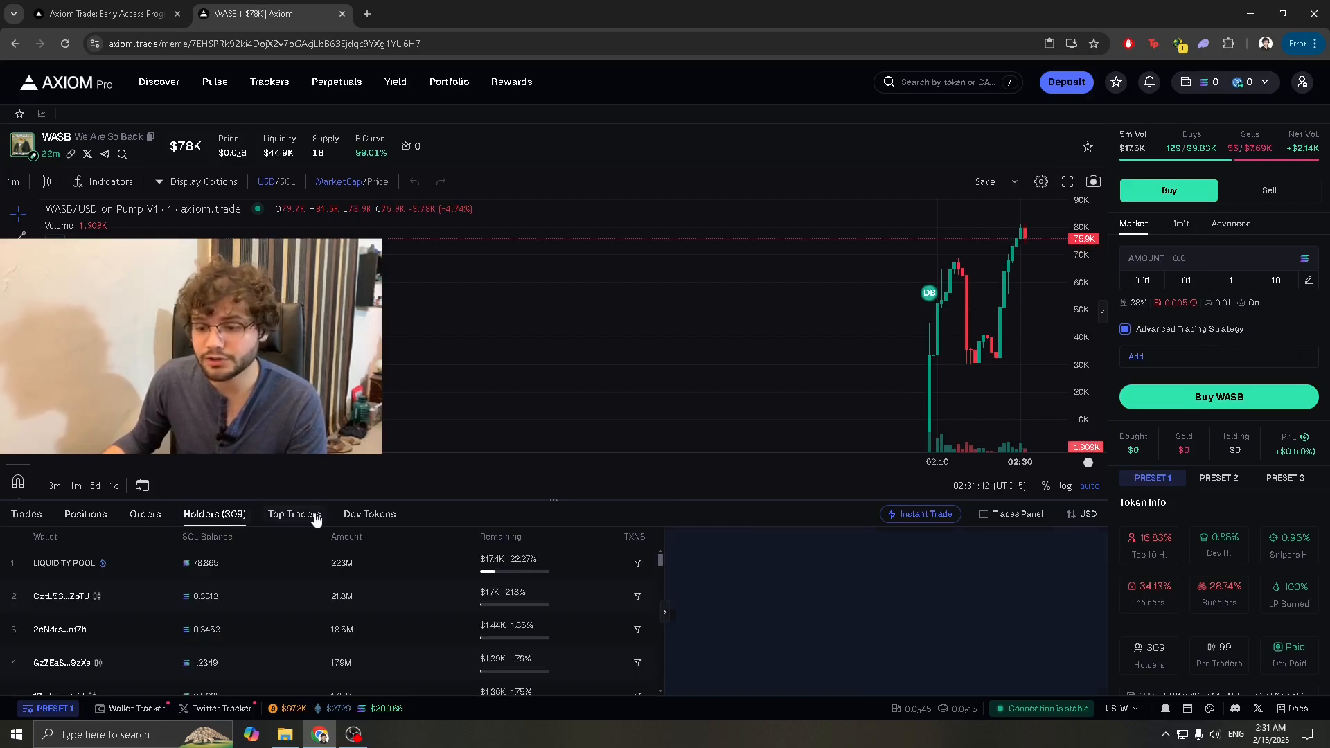
pyautogui.click(364, 512)
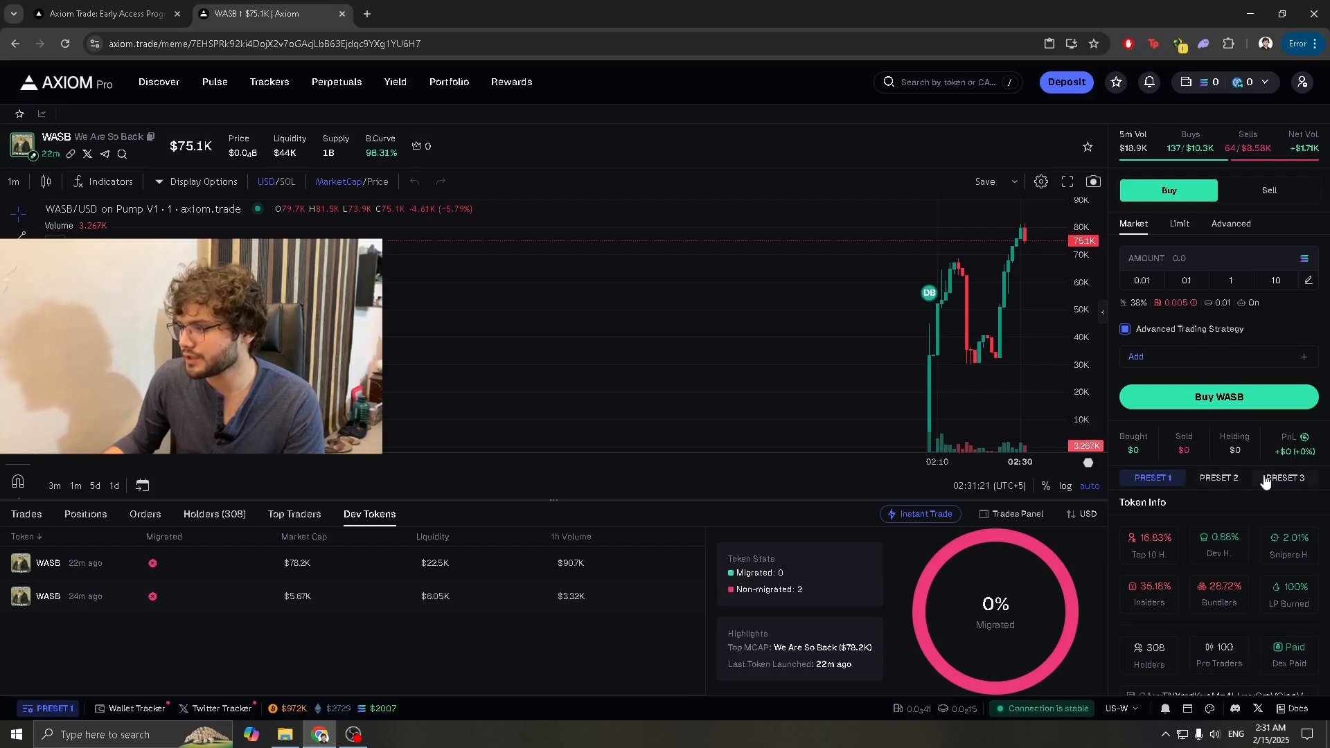
# Show the Preset 2 buy settings, then return to the Discover token list.
pyautogui.click(1219, 478)
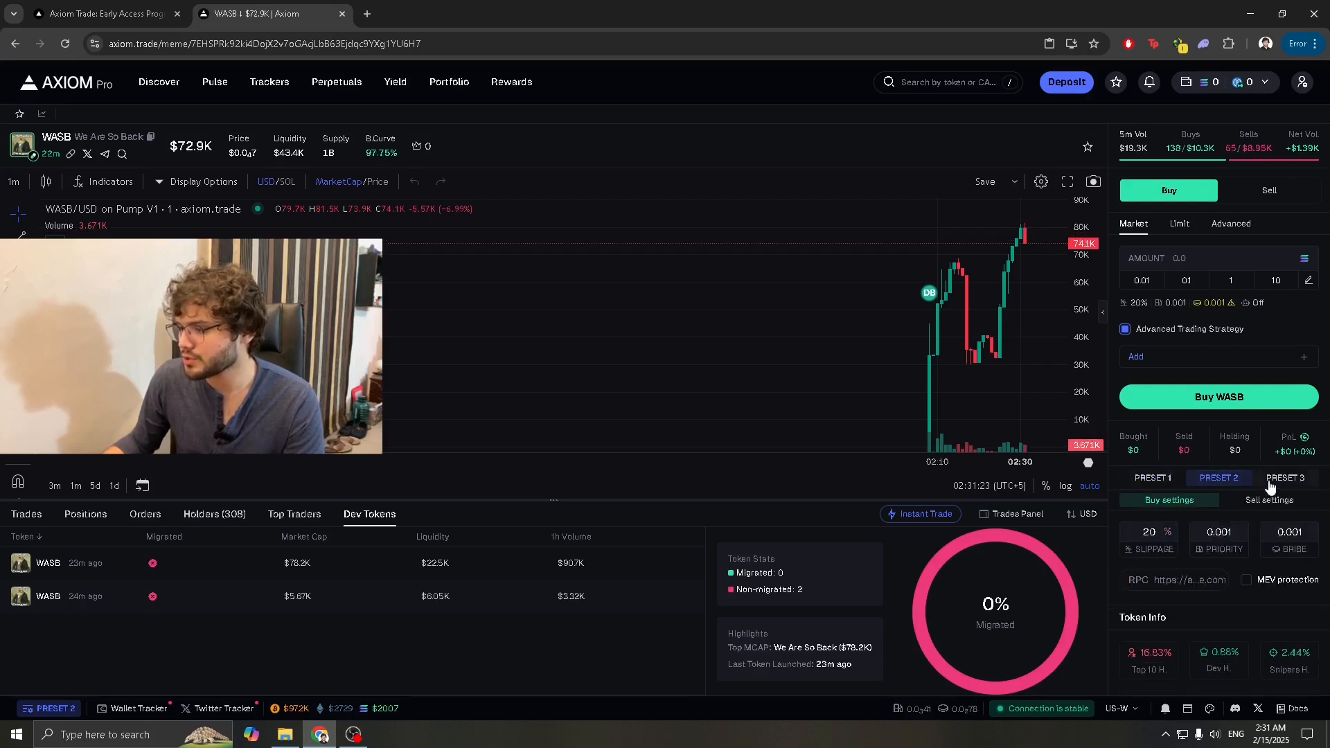
pyautogui.click(158, 82)
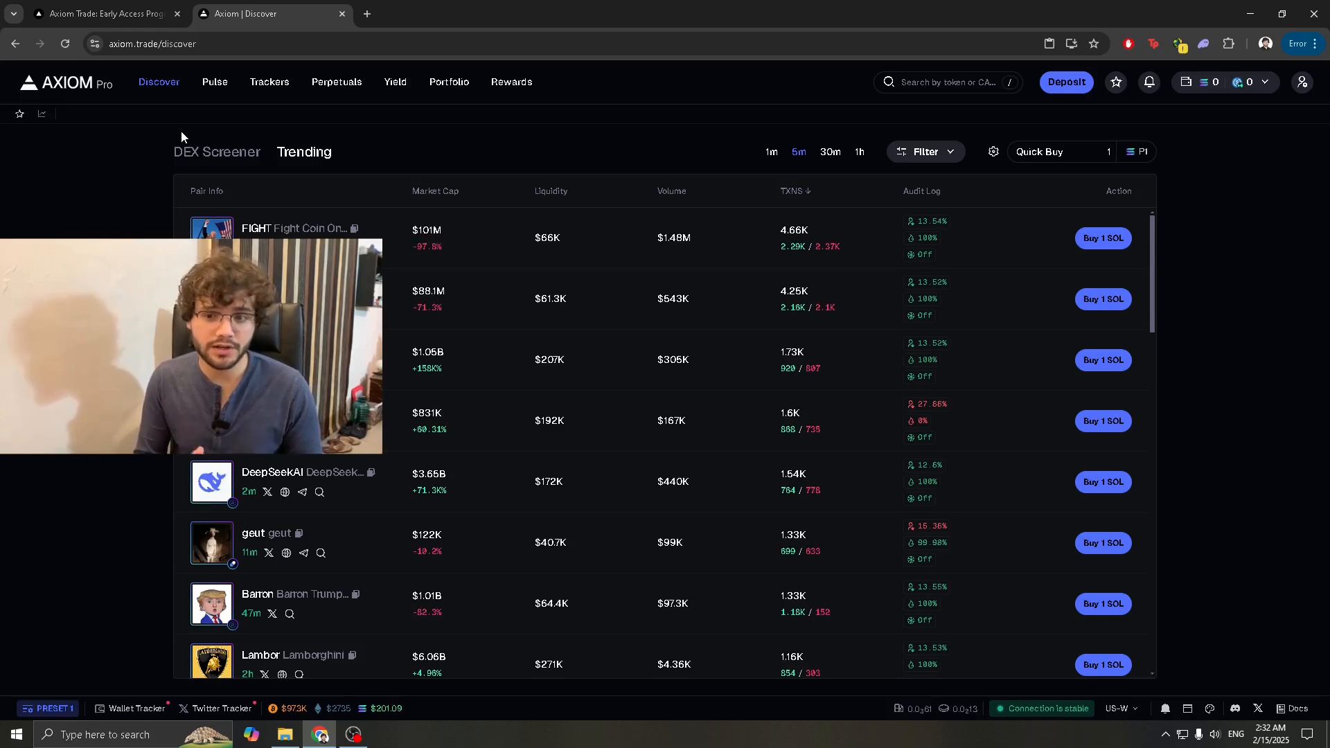